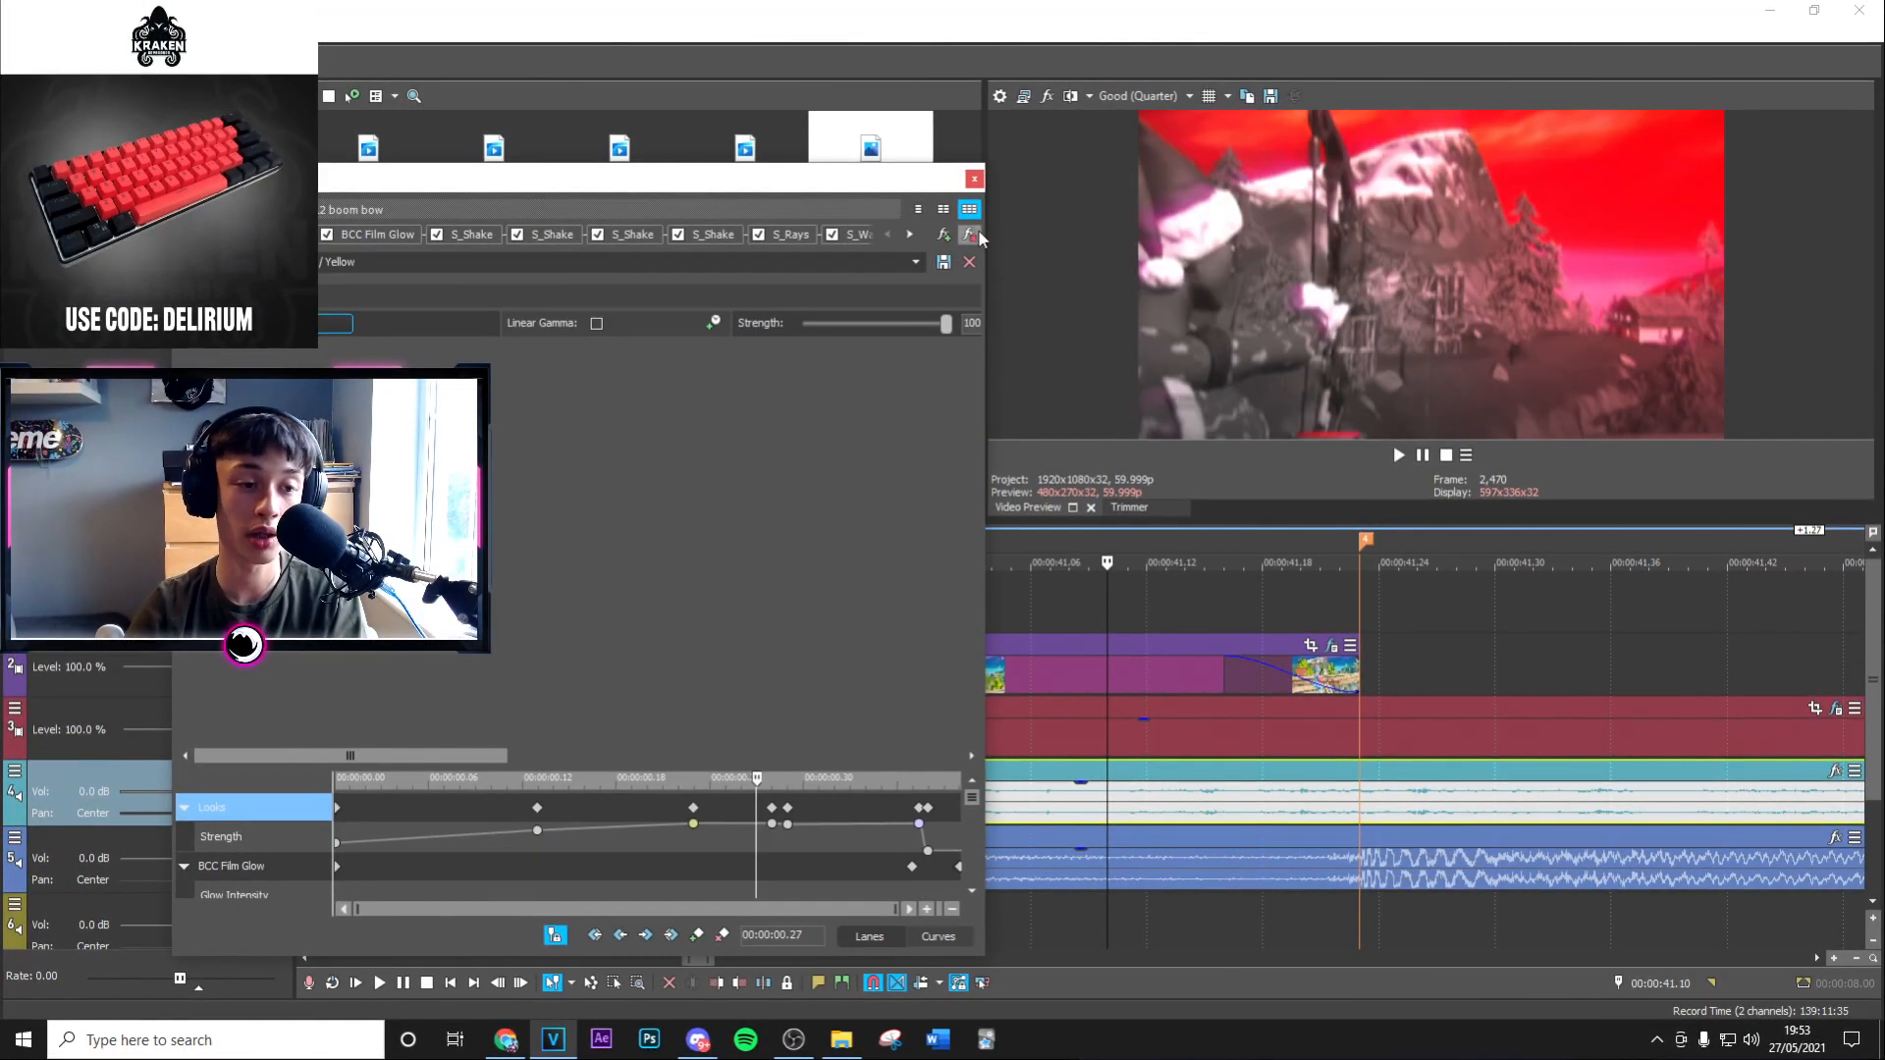
- Apply the tarobowbuildup (top layer) preset from Taro's Presets in the Plug-In Chooser
click(967, 234)
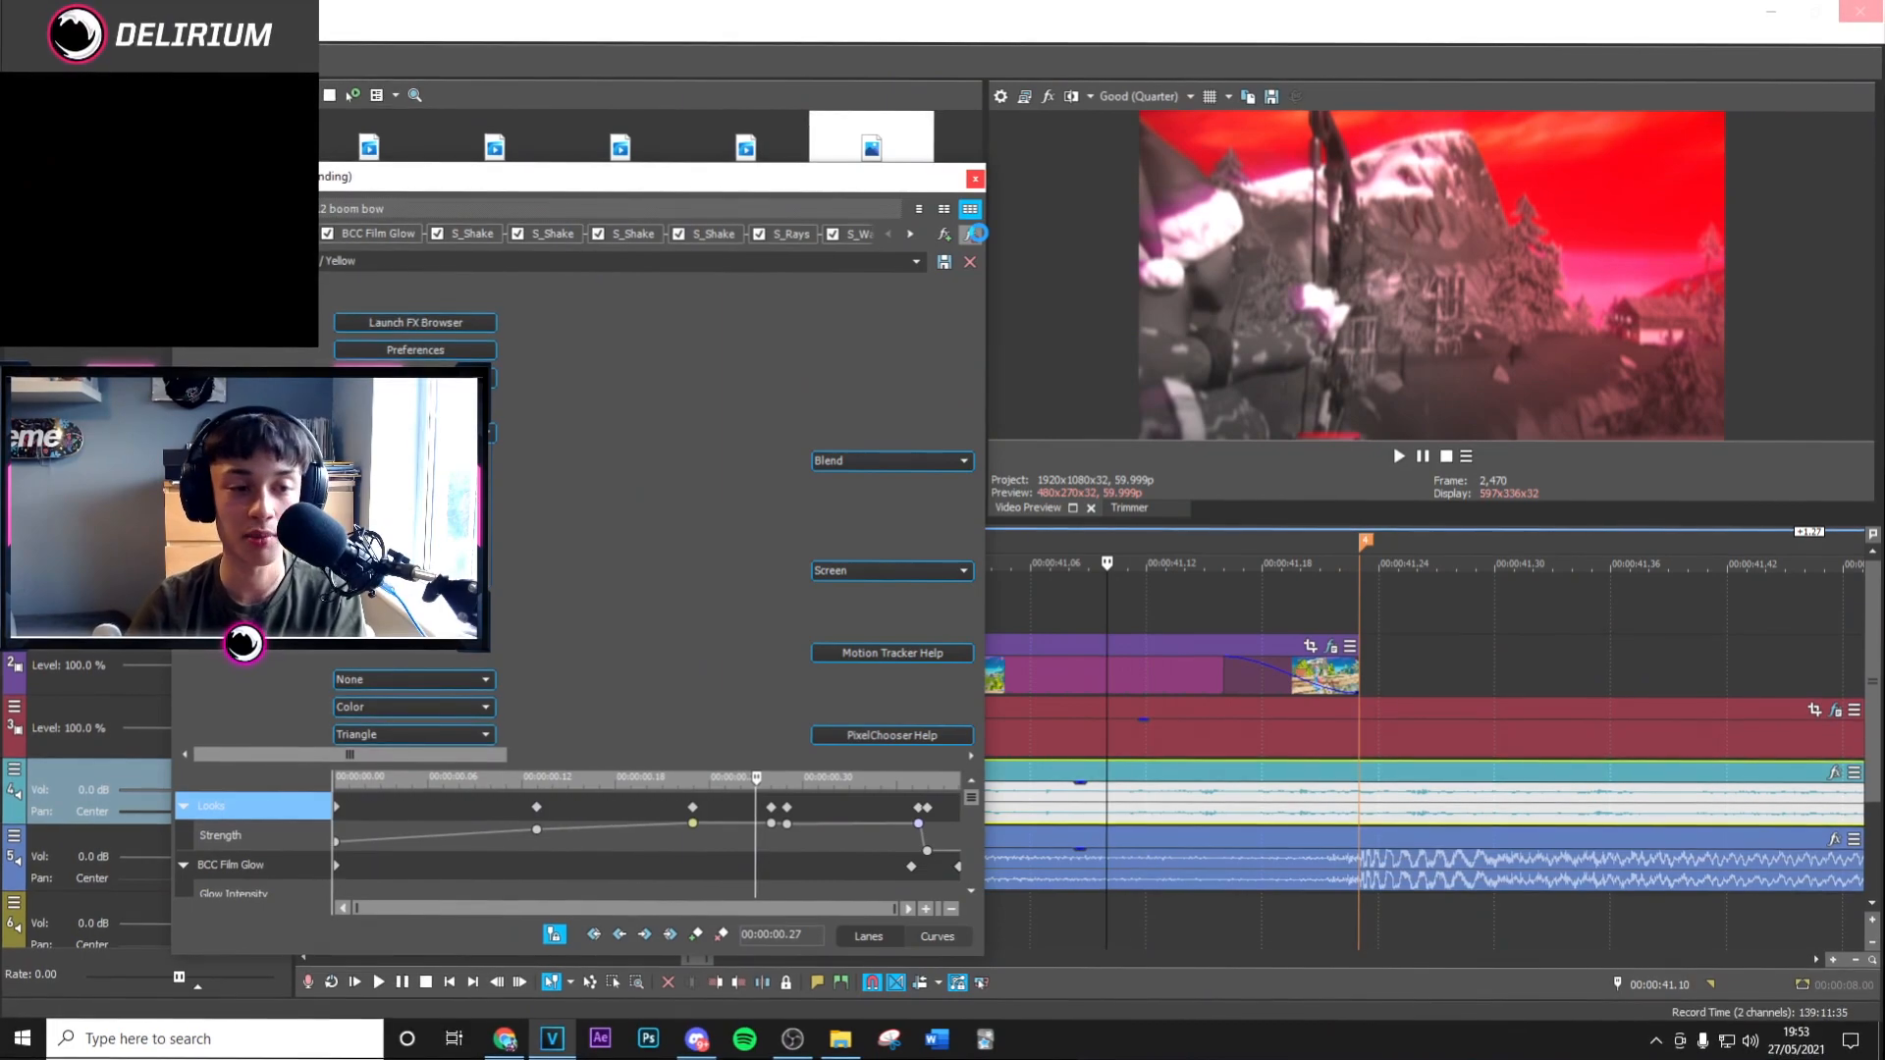
click(974, 178)
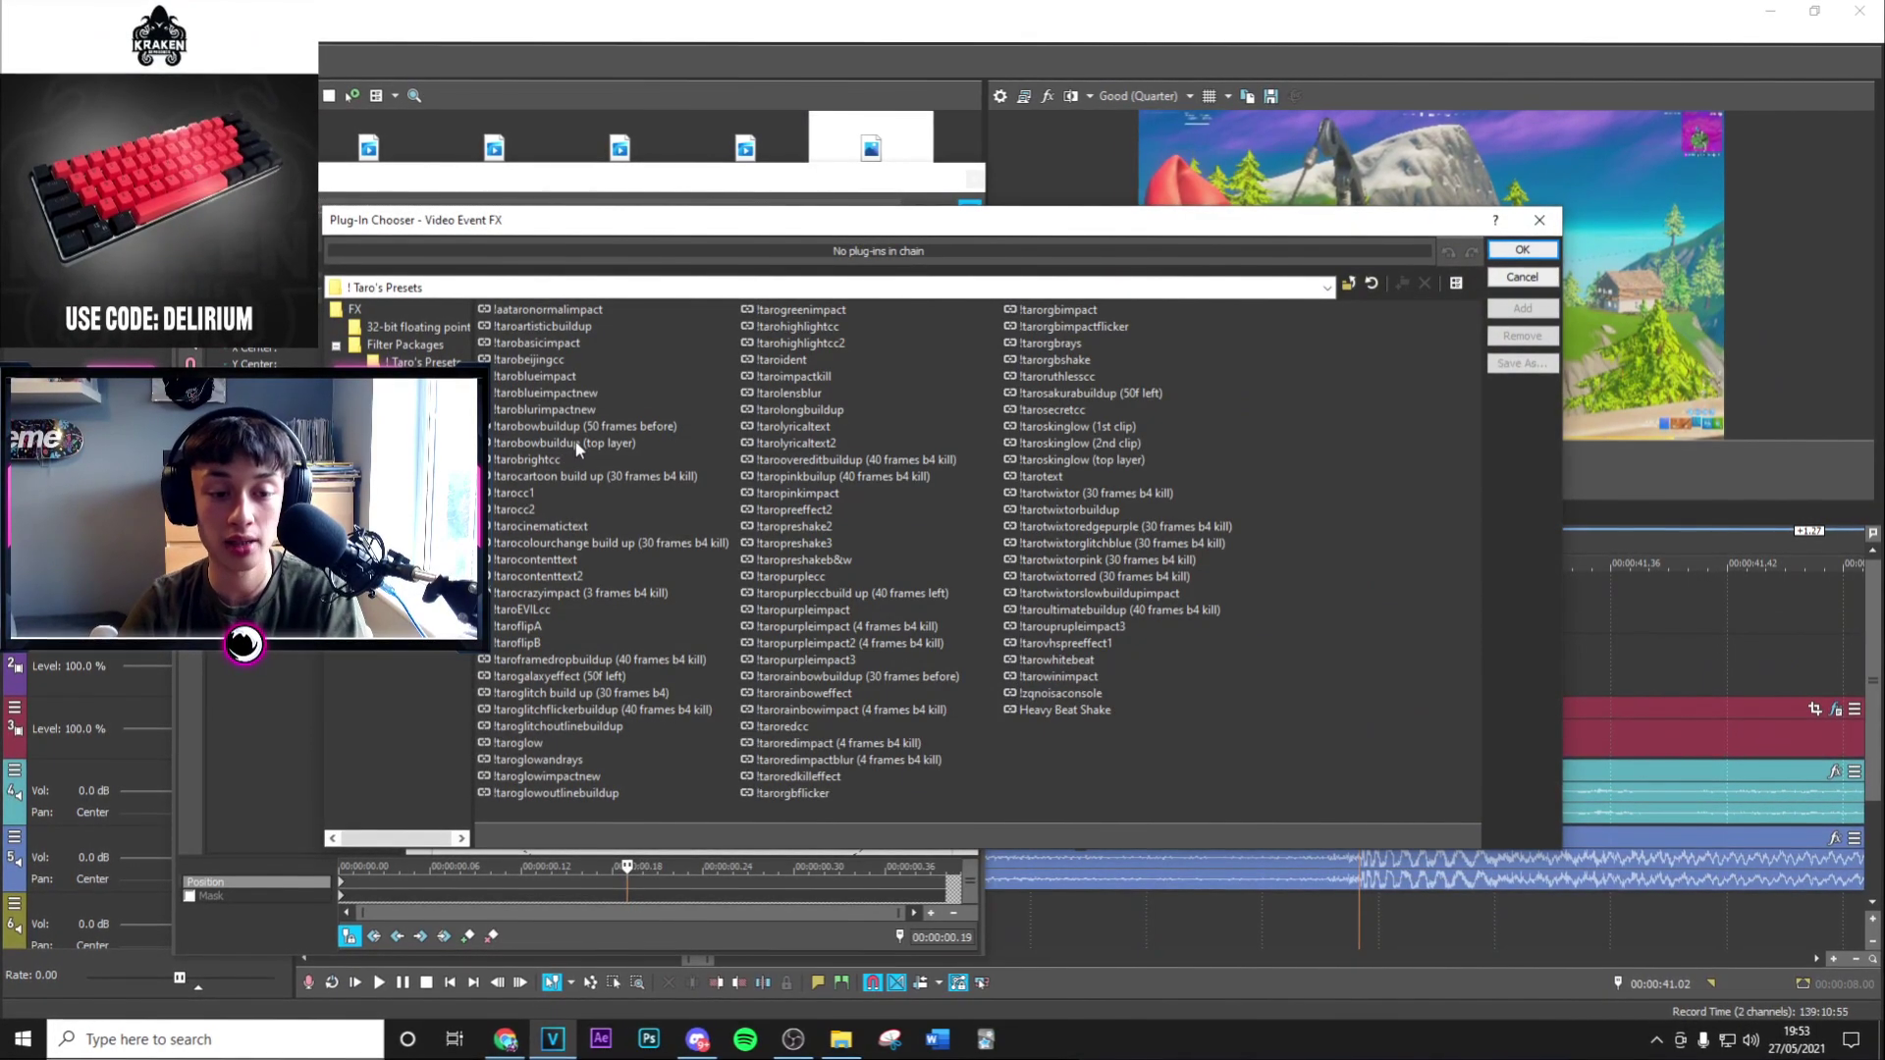
click(565, 442)
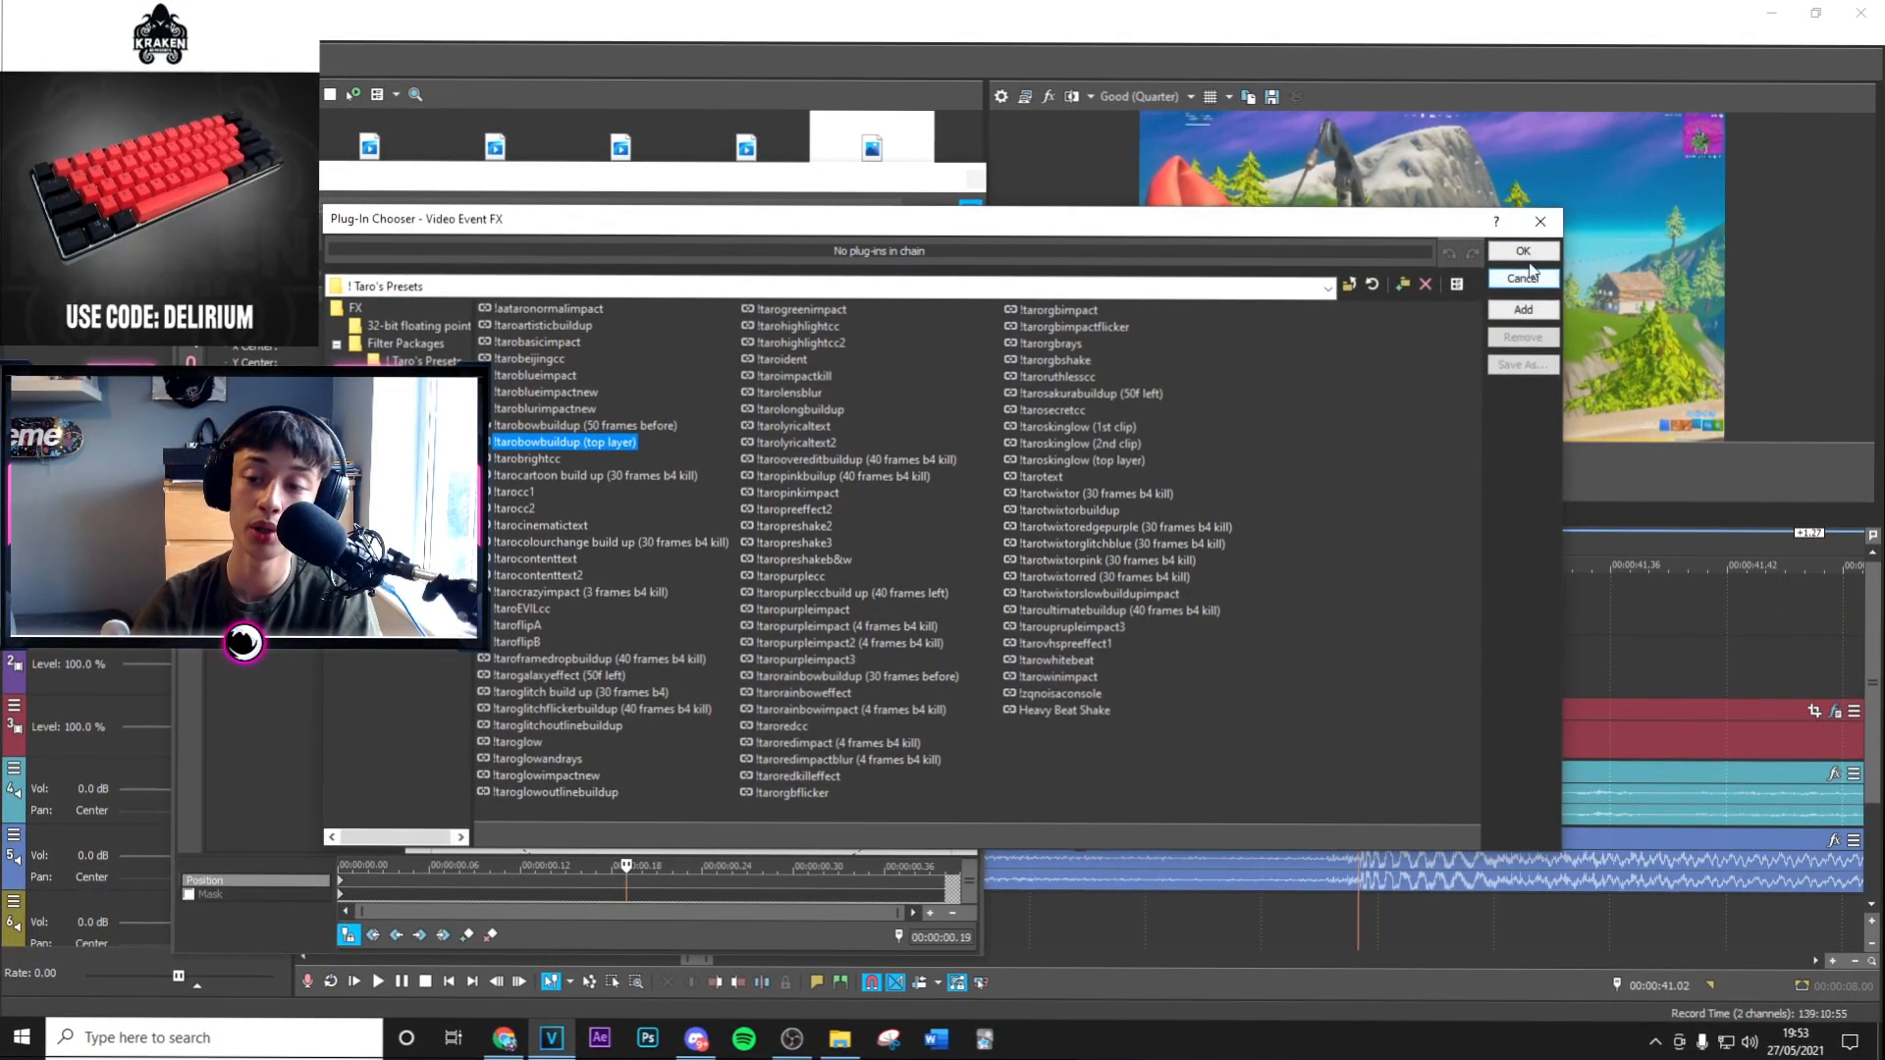
click(1521, 249)
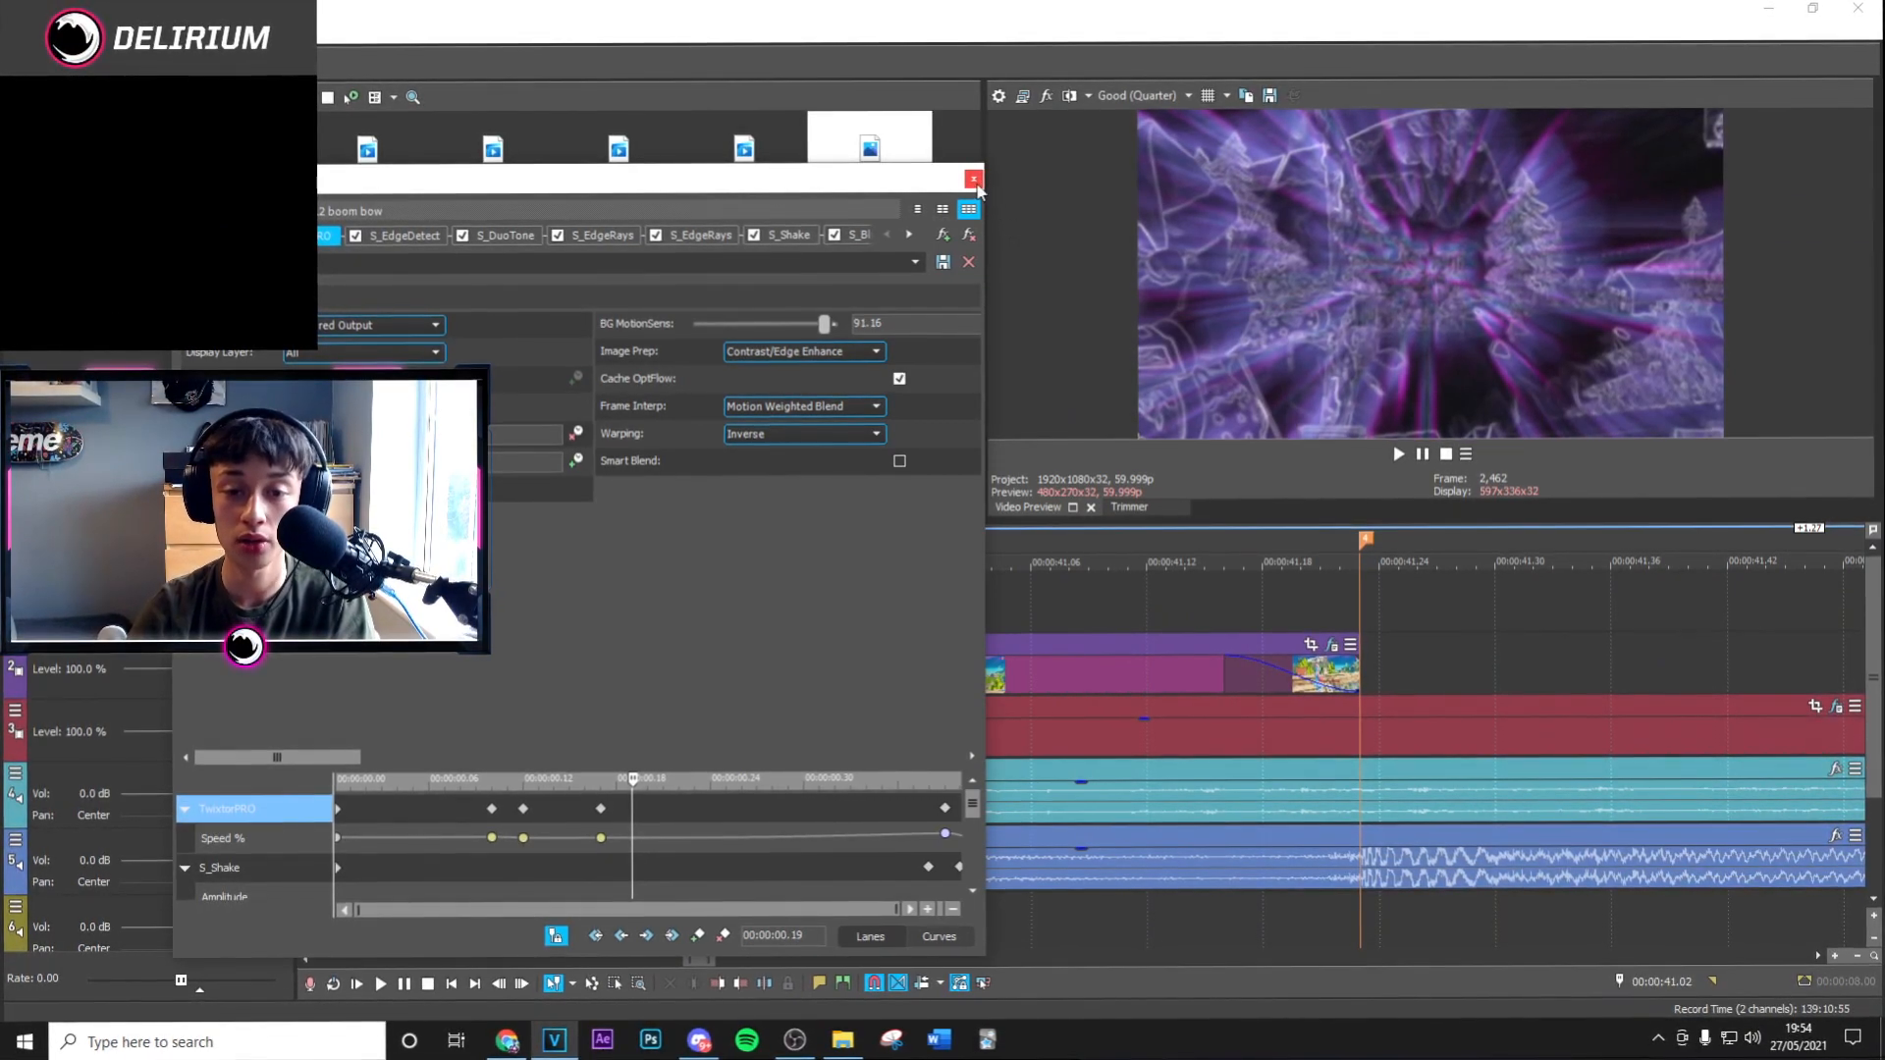
- Close the Video Event FX window, leaving the preset's effect chain on the clip
click(974, 181)
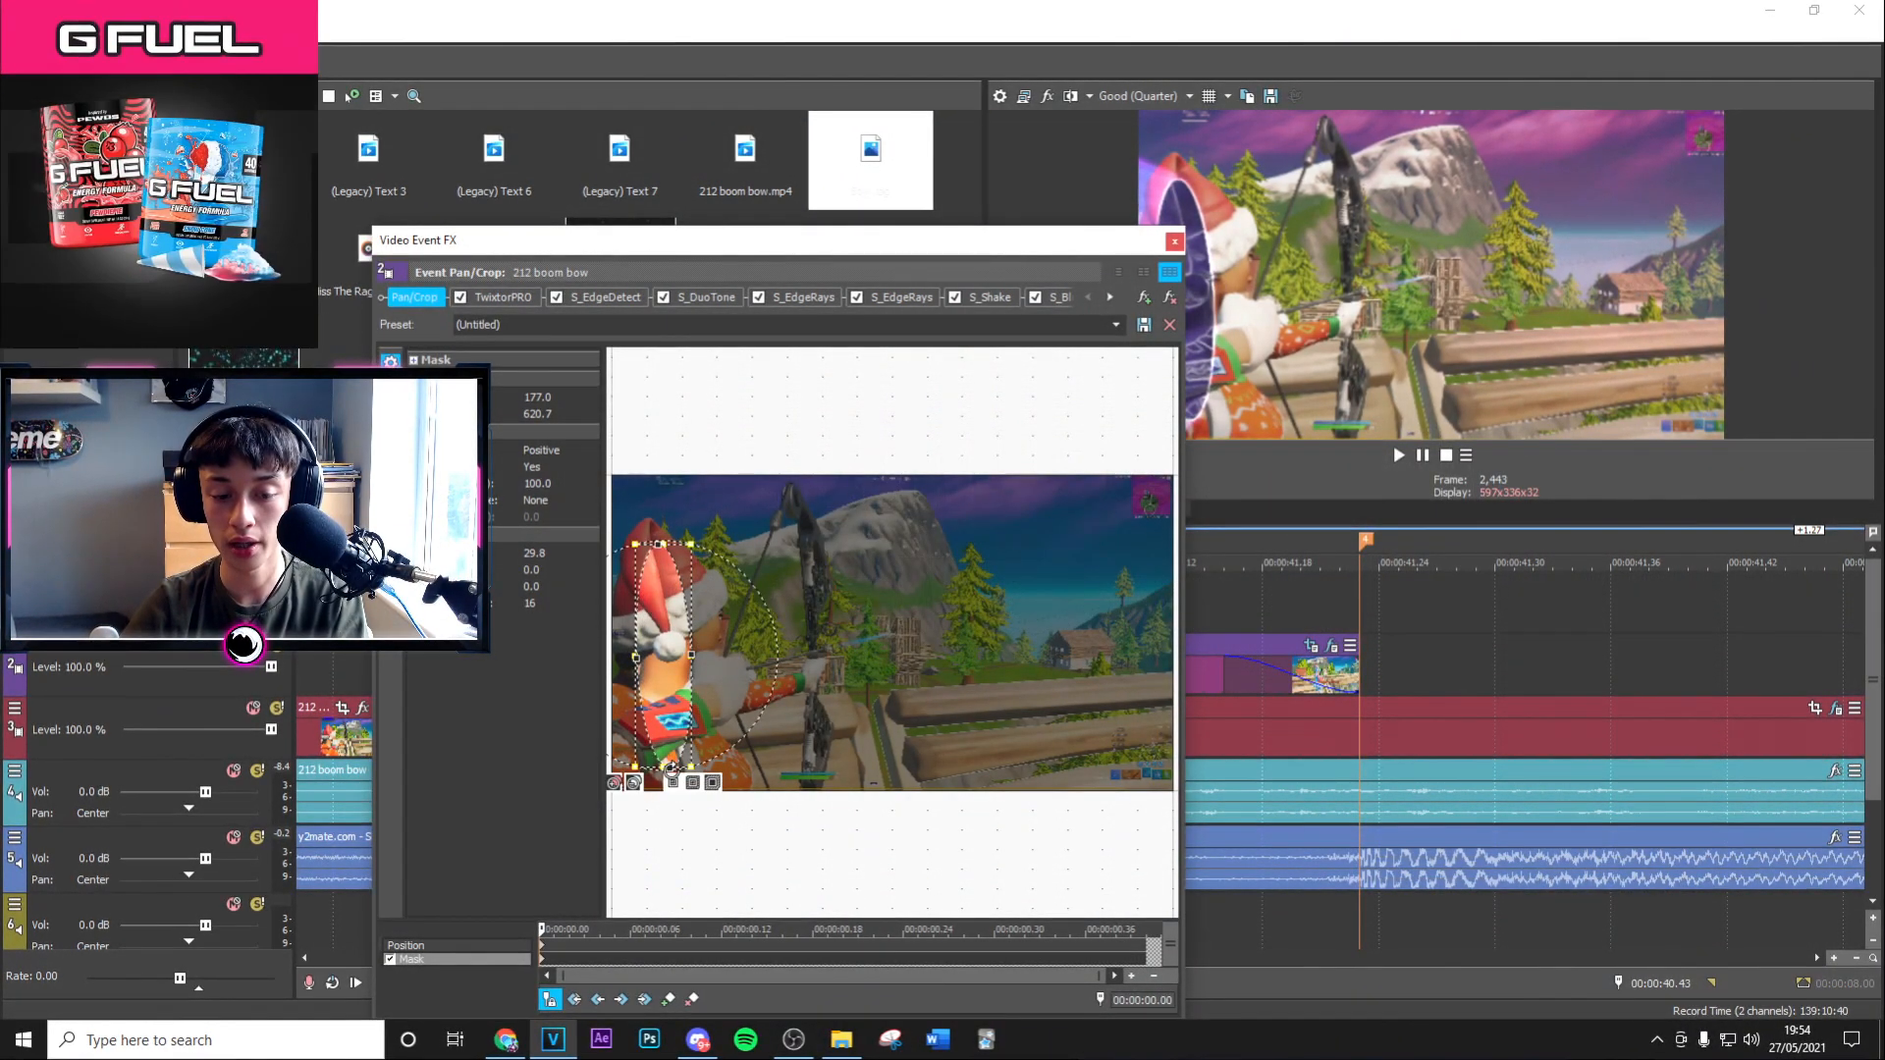
- Set the oval mask's feather direction from the Event Pan/Crop feather dropdown
click(554, 501)
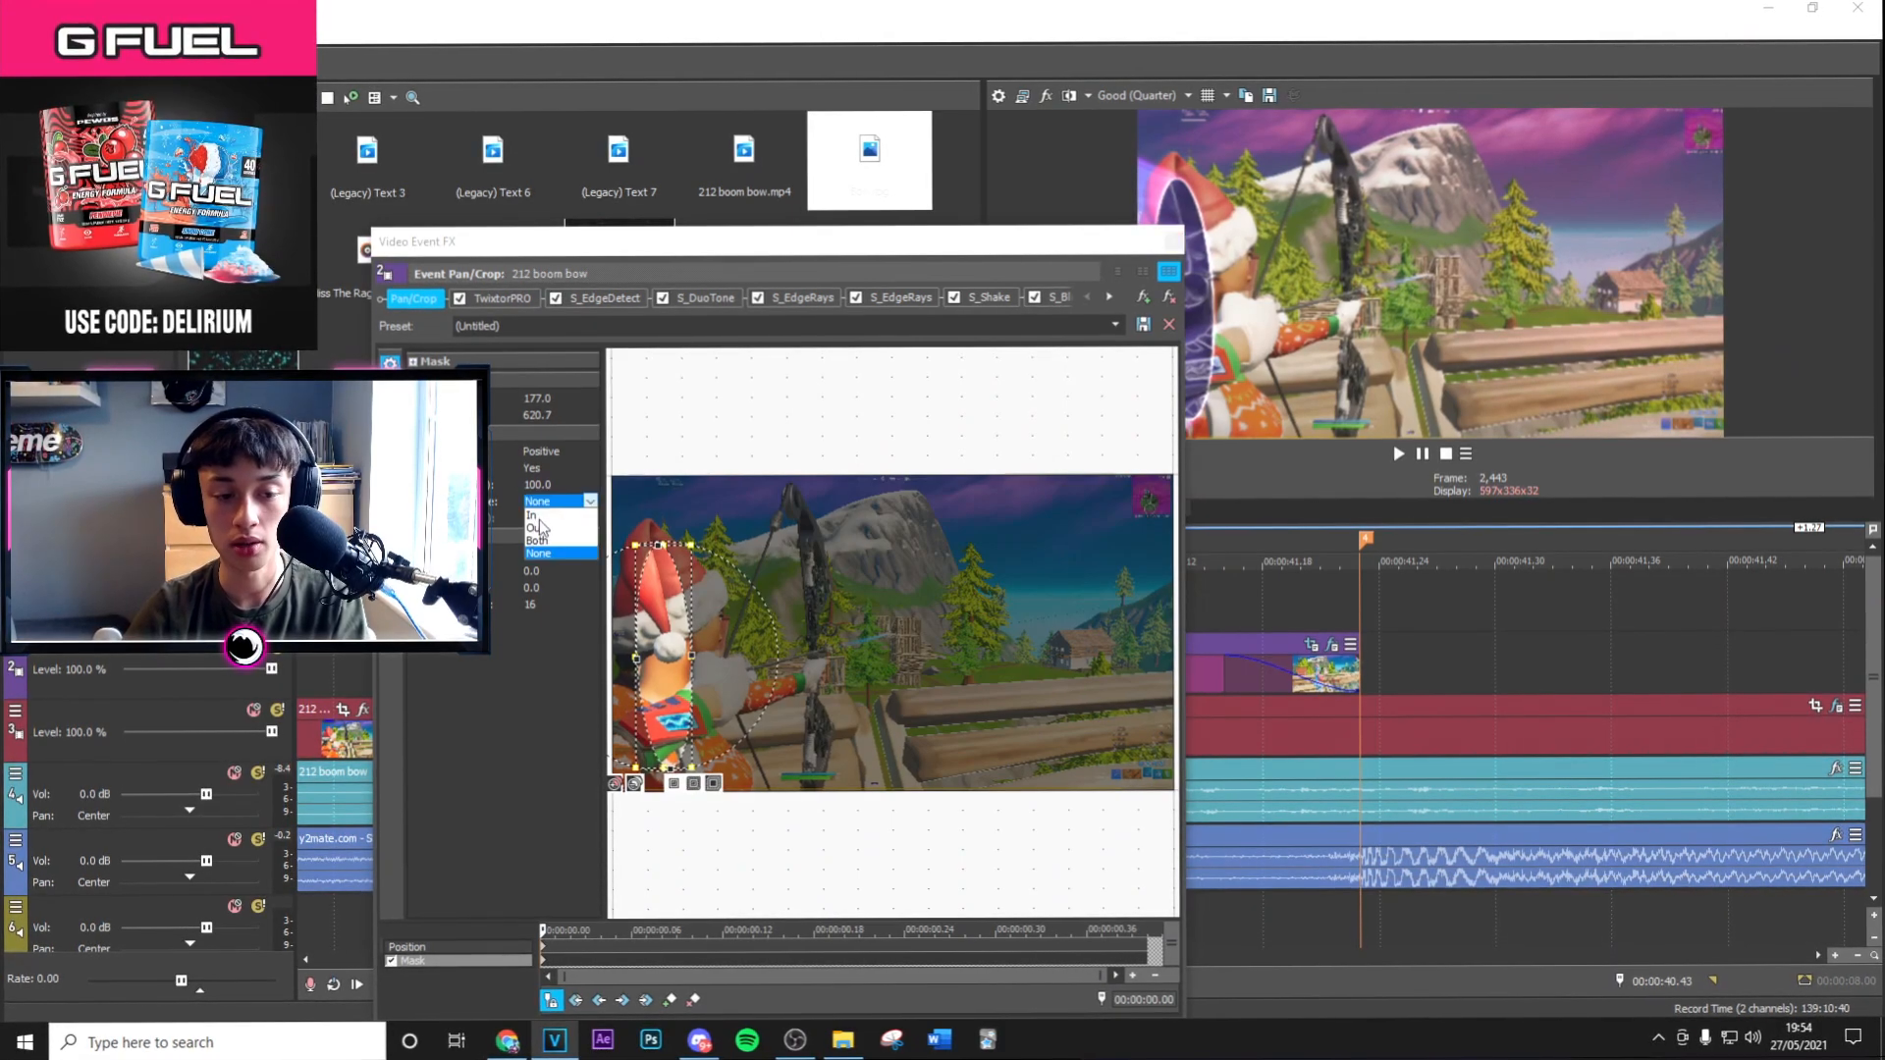
click(534, 501)
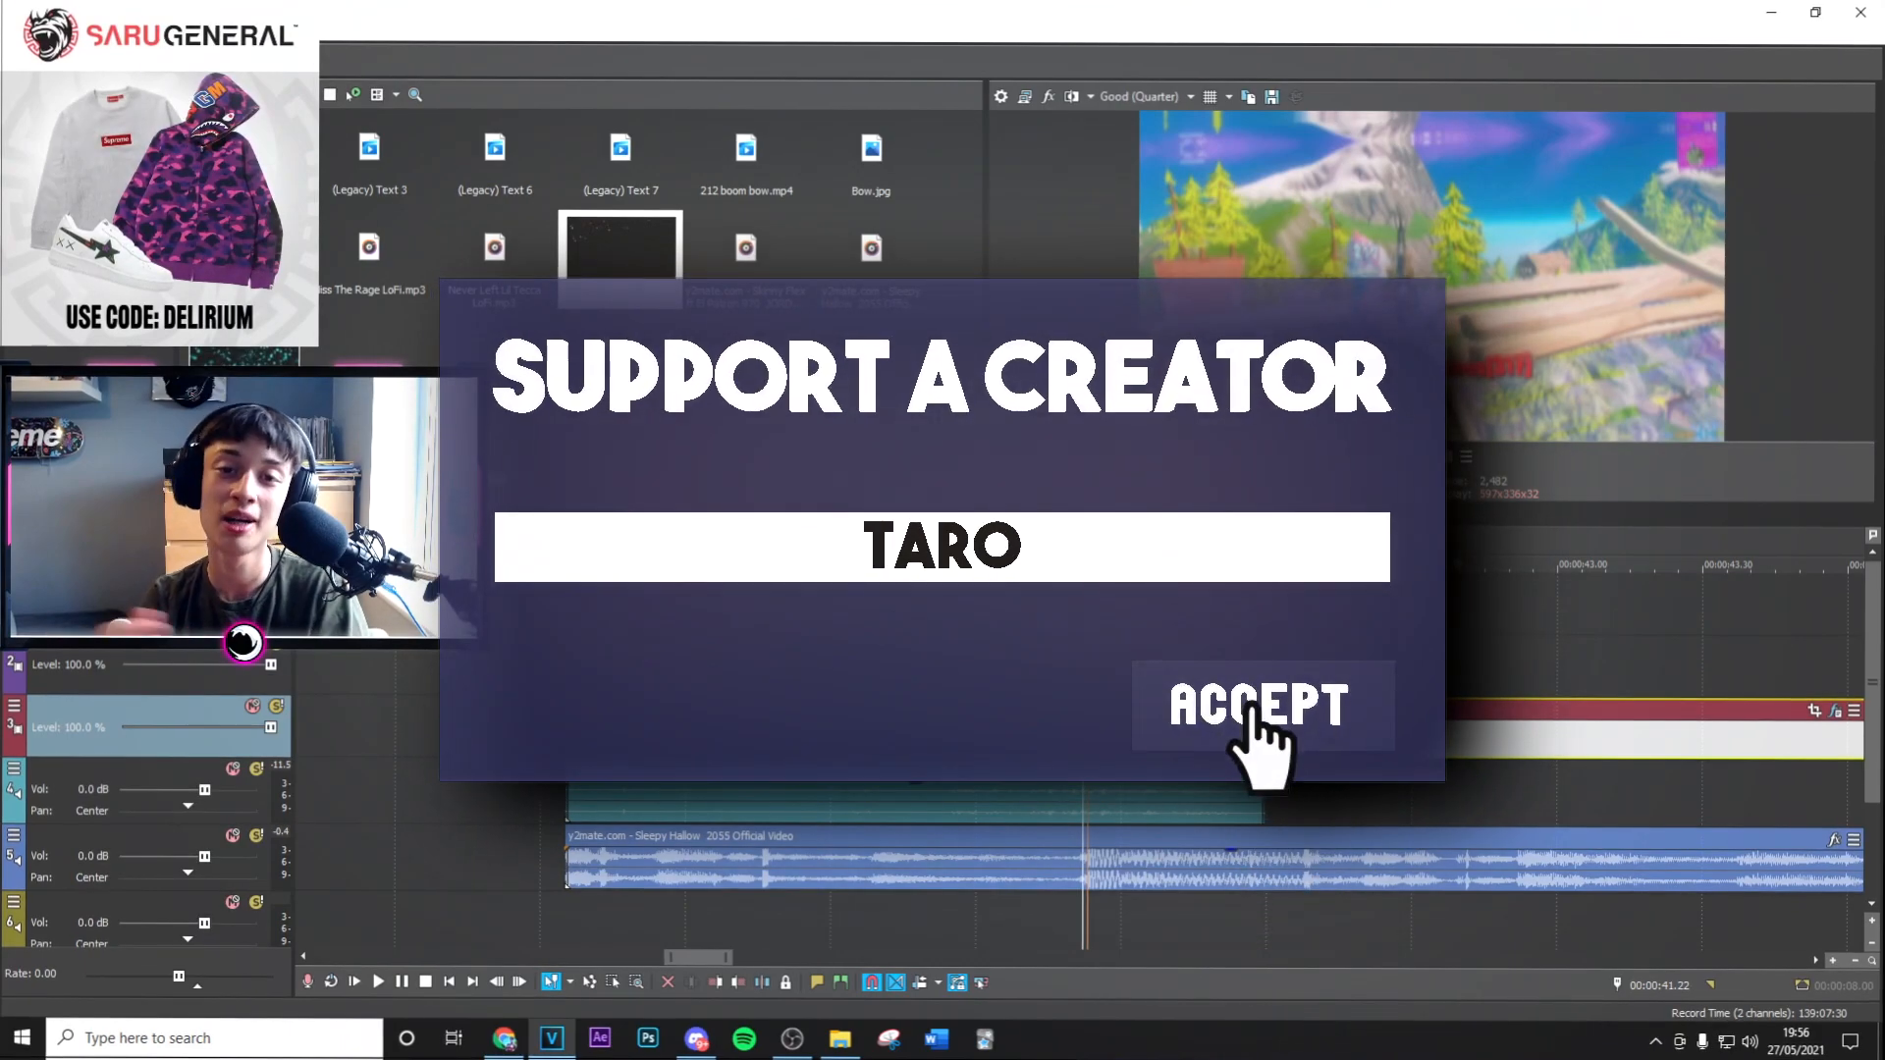
- Place the Falling particles clip on a new video track above the 212 boom bow clip
click(1260, 707)
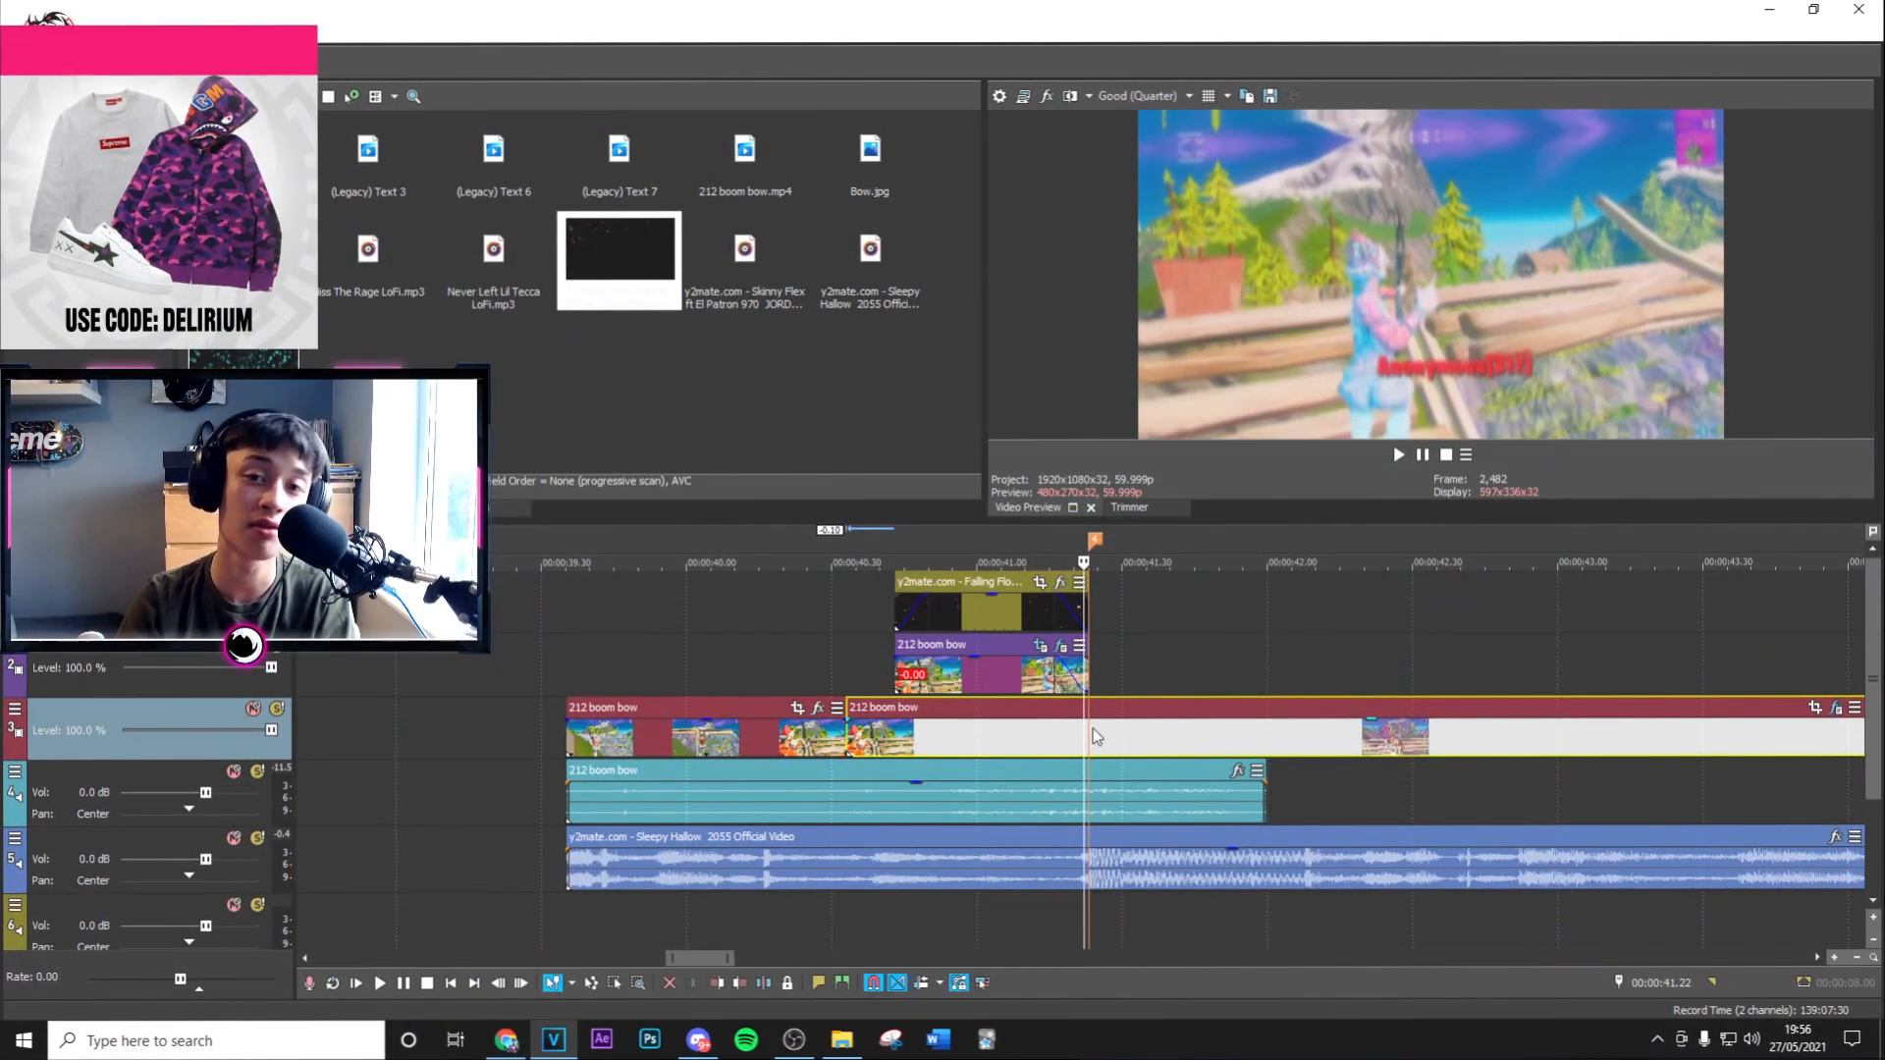